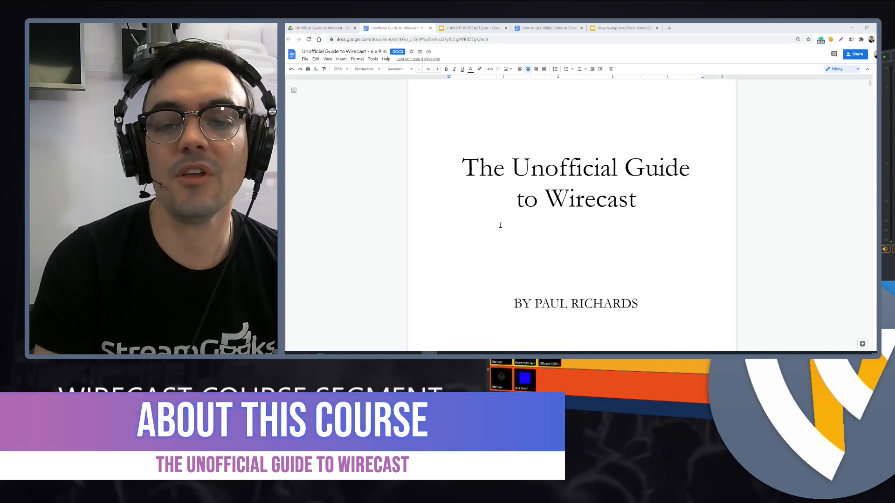
# Scroll from the 'The Unofficial Guide to Wirecast' title page down to the Contents page.
pyautogui.scroll(-3)
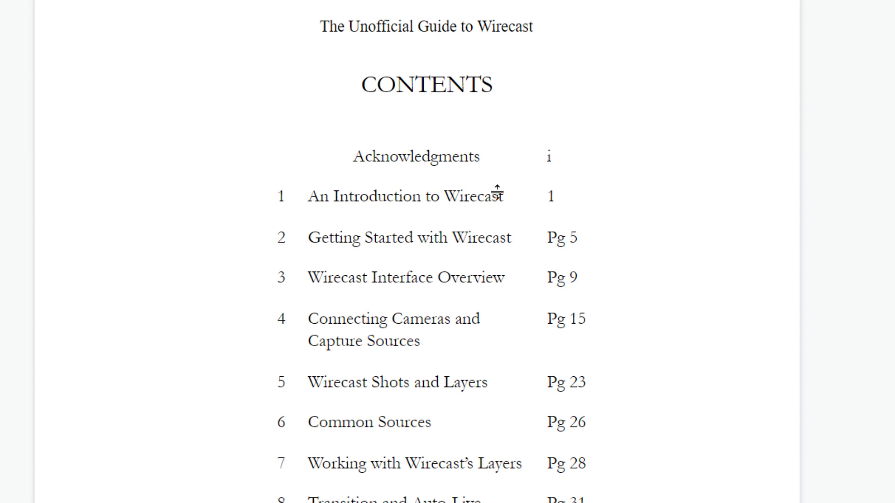
# Scroll the contents to show chapters 10–12, through Controlling PTZ Cameras.
pyautogui.scroll(-3)
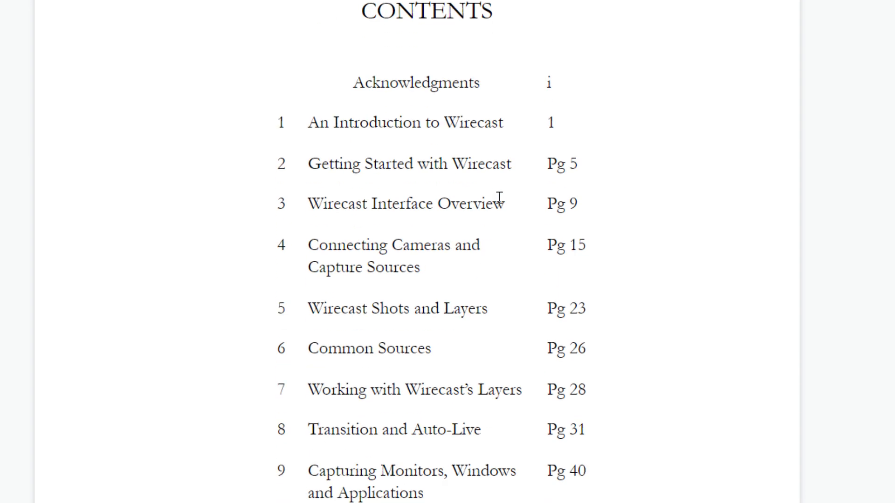
pyautogui.moveTo(451, 163)
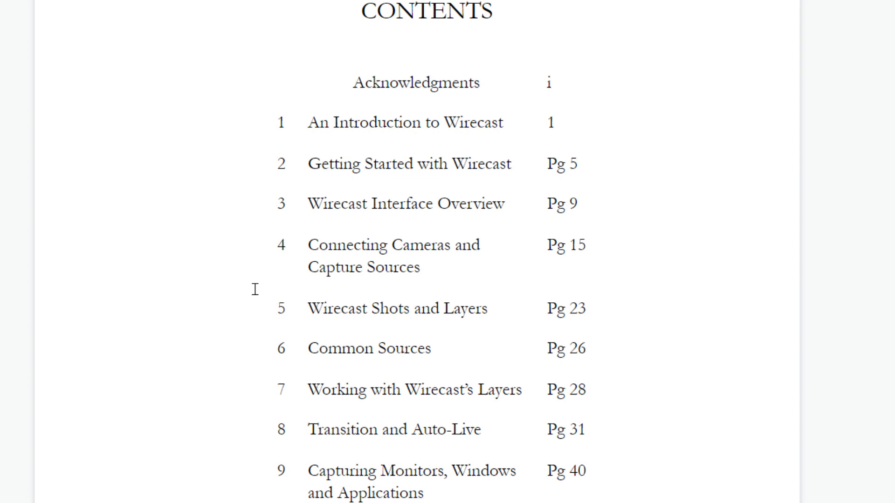
pyautogui.scroll(-3)
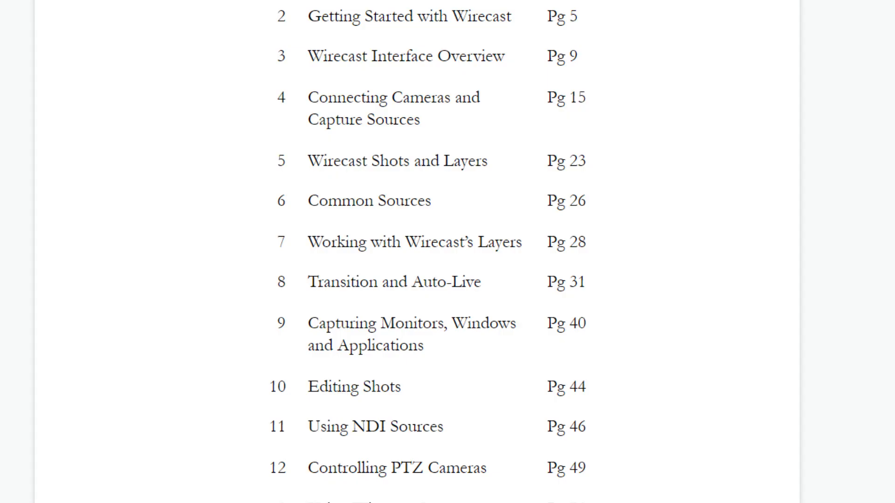
pyautogui.doubleClick(369, 200)
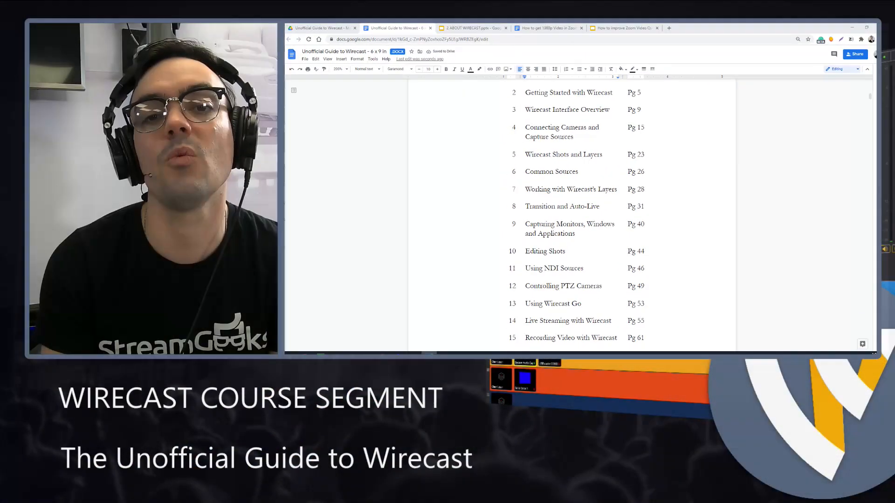
# Scroll the contents to chapters 16–19, ending with Using Wirecast Rendezvous on page 71.
pyautogui.scroll(-3)
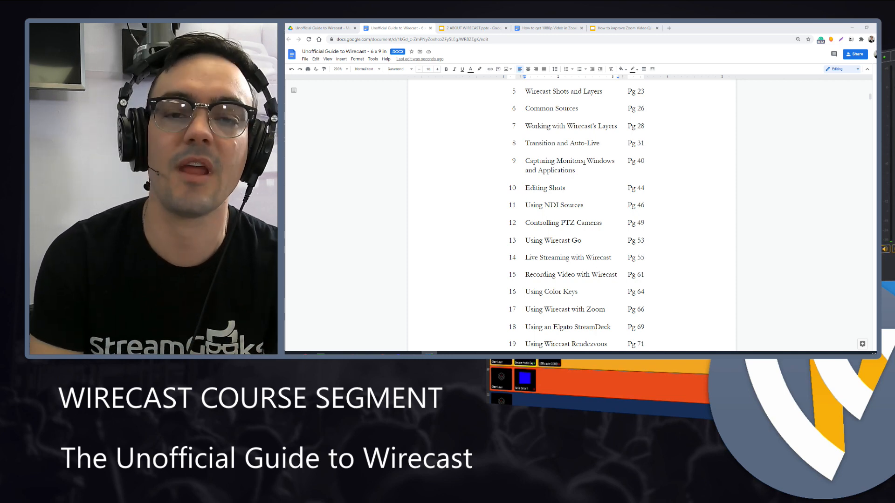
pyautogui.scroll(-3)
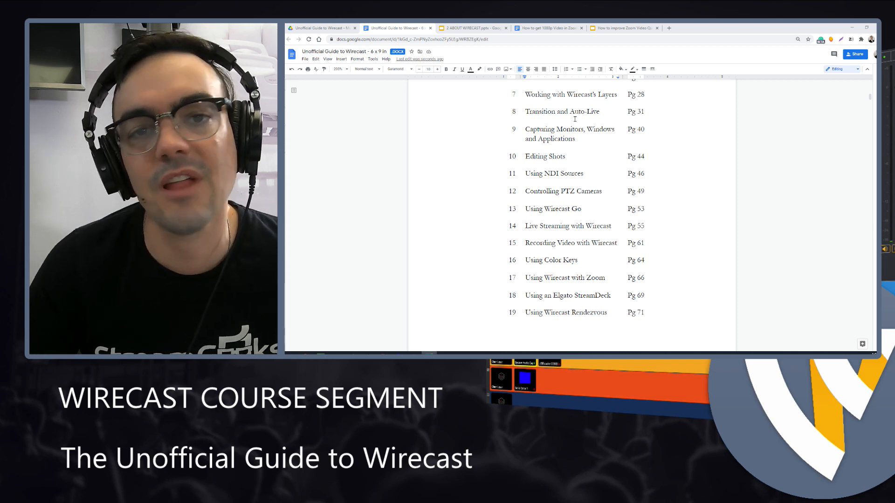
pyautogui.scroll(-3)
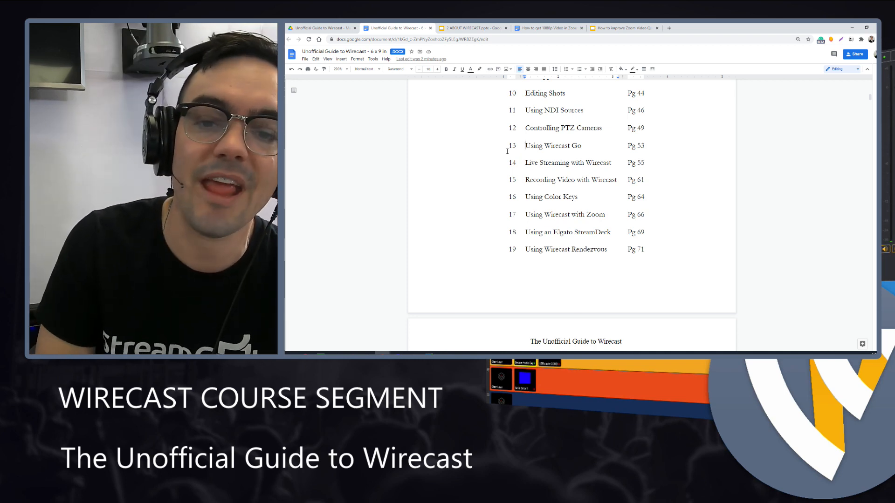
# Scroll onto the next contents page listing chapters 20–25, ending with Conclusion on page 88.
pyautogui.scroll(-3)
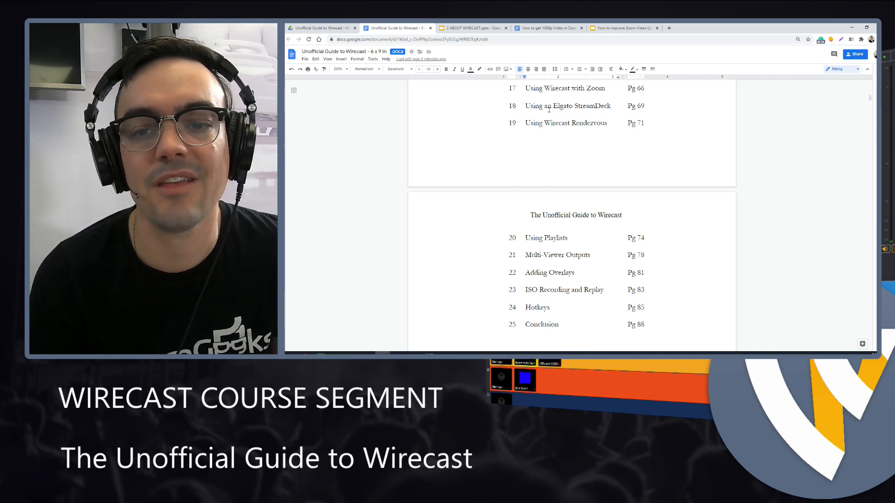
pyautogui.scroll(-3)
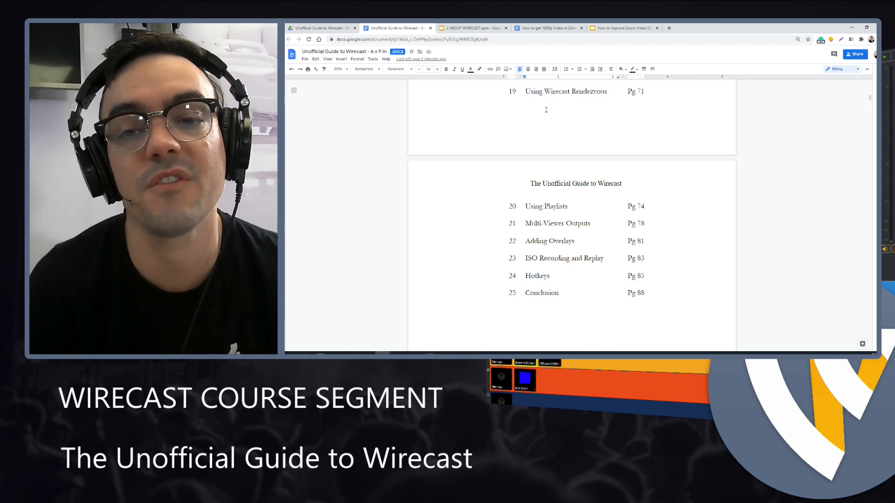
pyautogui.scroll(-3)
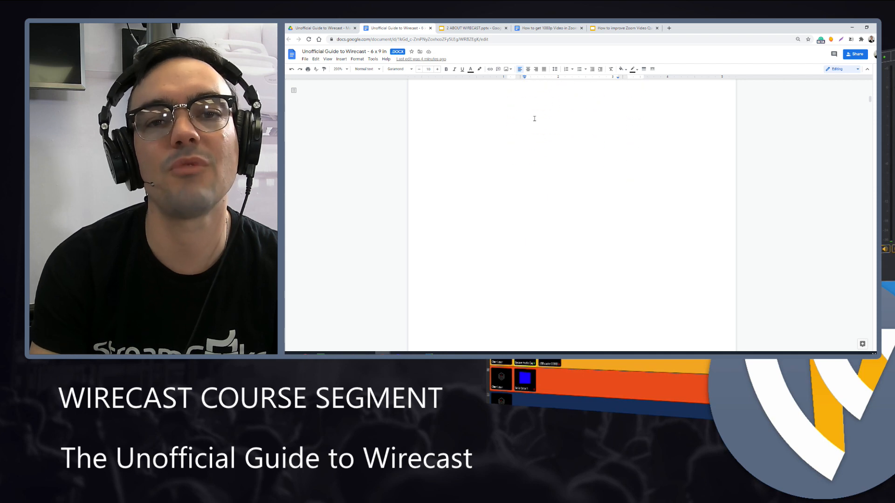
pyautogui.scroll(-3)
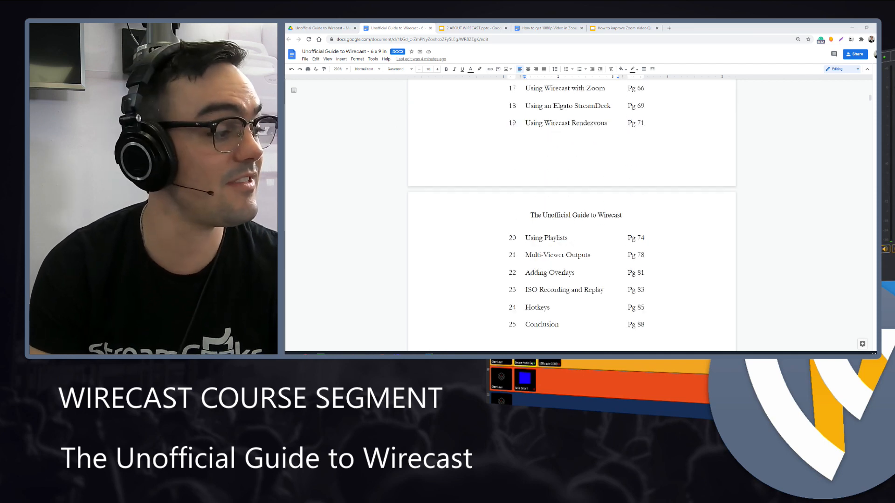